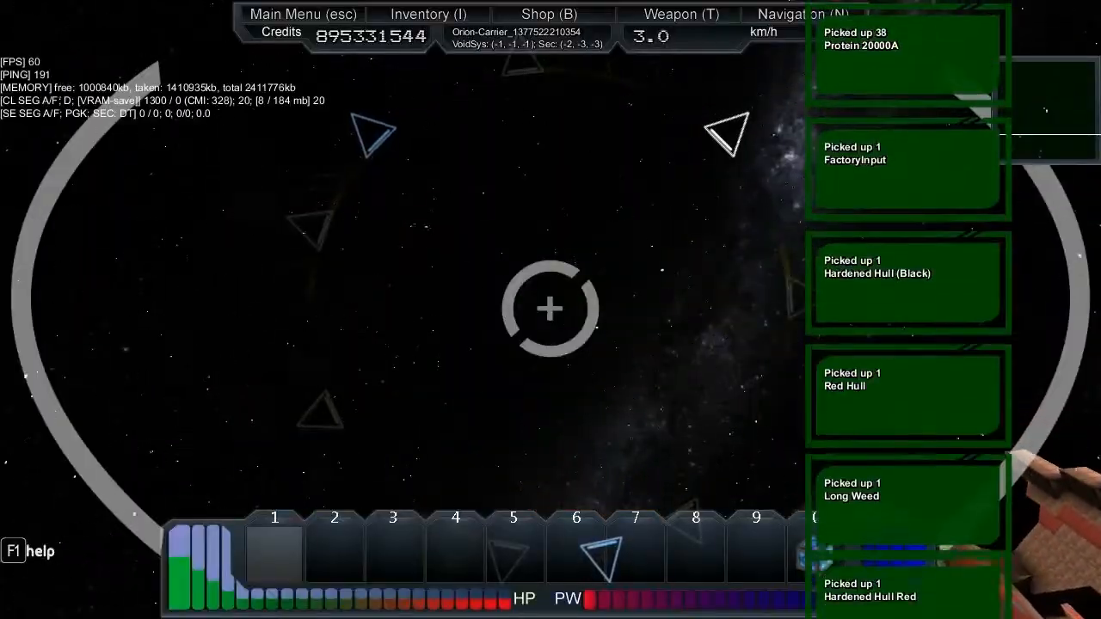
# - Bring up the Shop's Available catalog of ship blueprints for sale
pyautogui.click(428, 13)
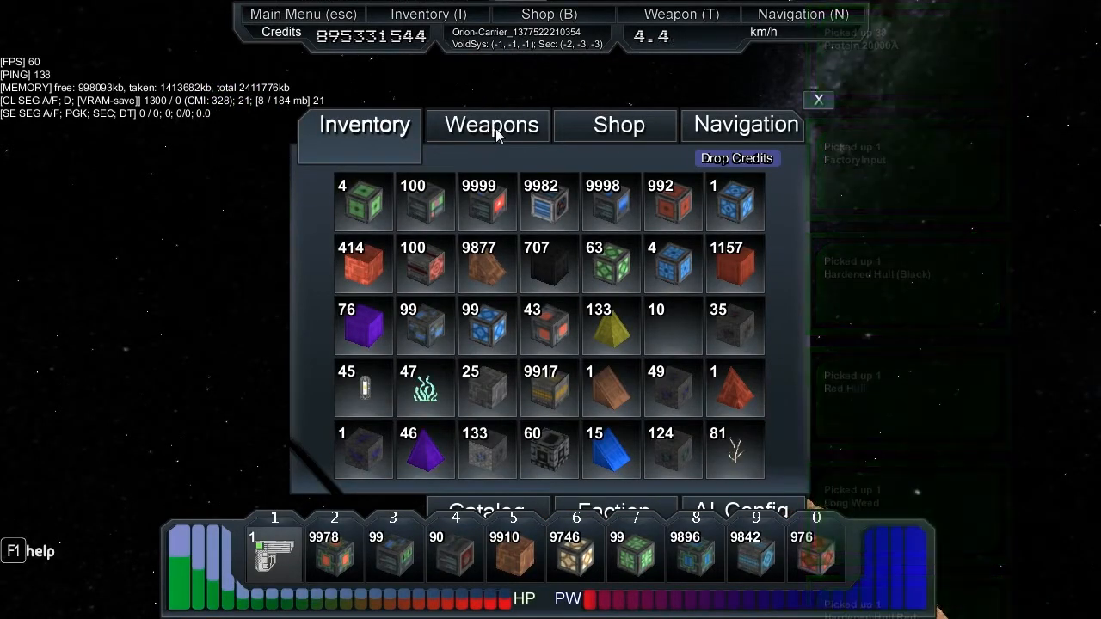
pyautogui.moveTo(479, 394)
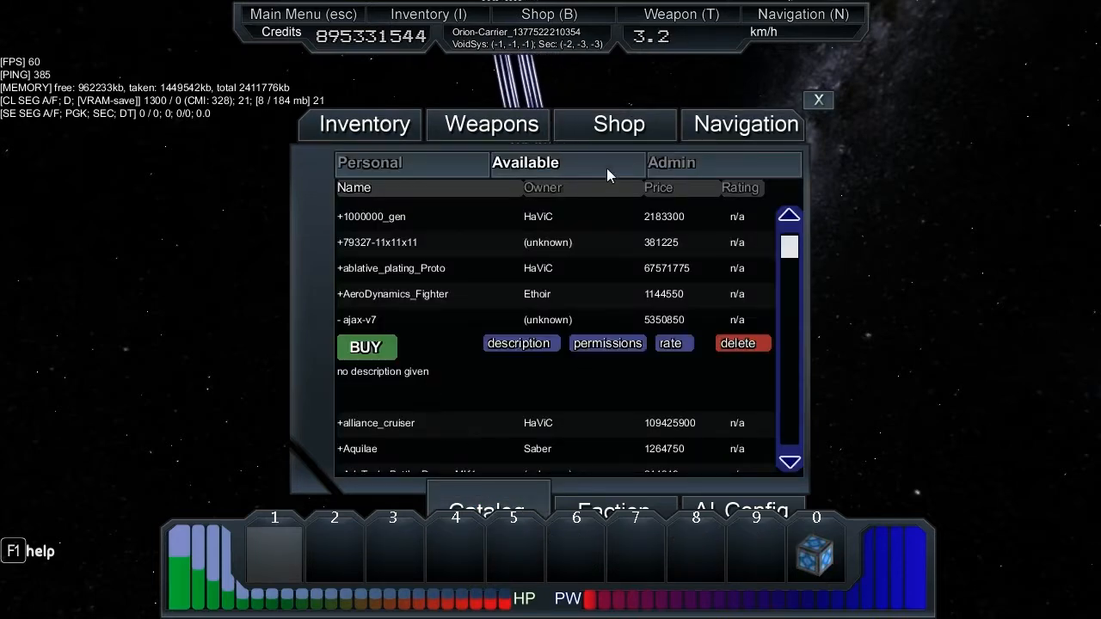
# - Browse looted blocks like Orangutanium L2 in the Inventory tab, then close the window
pyautogui.click(364, 125)
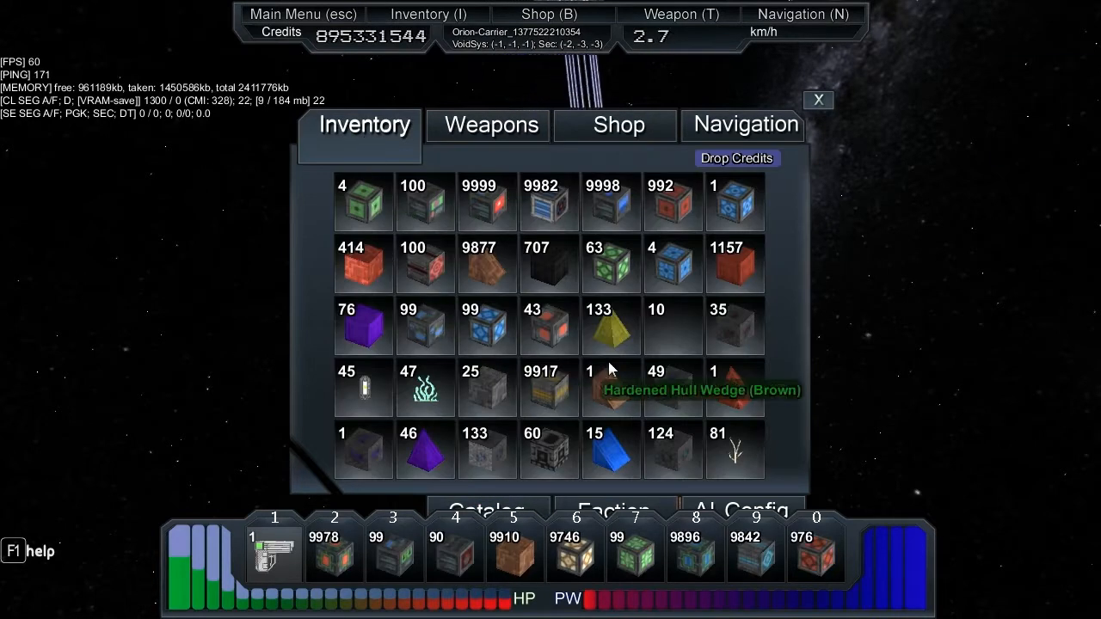
pyautogui.moveTo(683, 447)
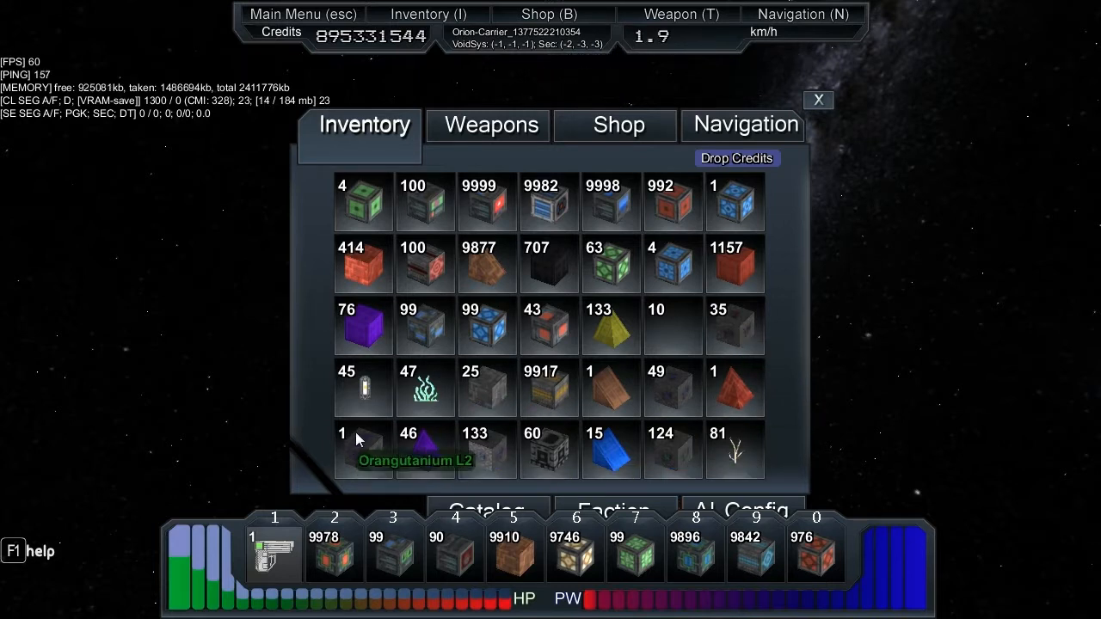
pyautogui.moveTo(733, 491)
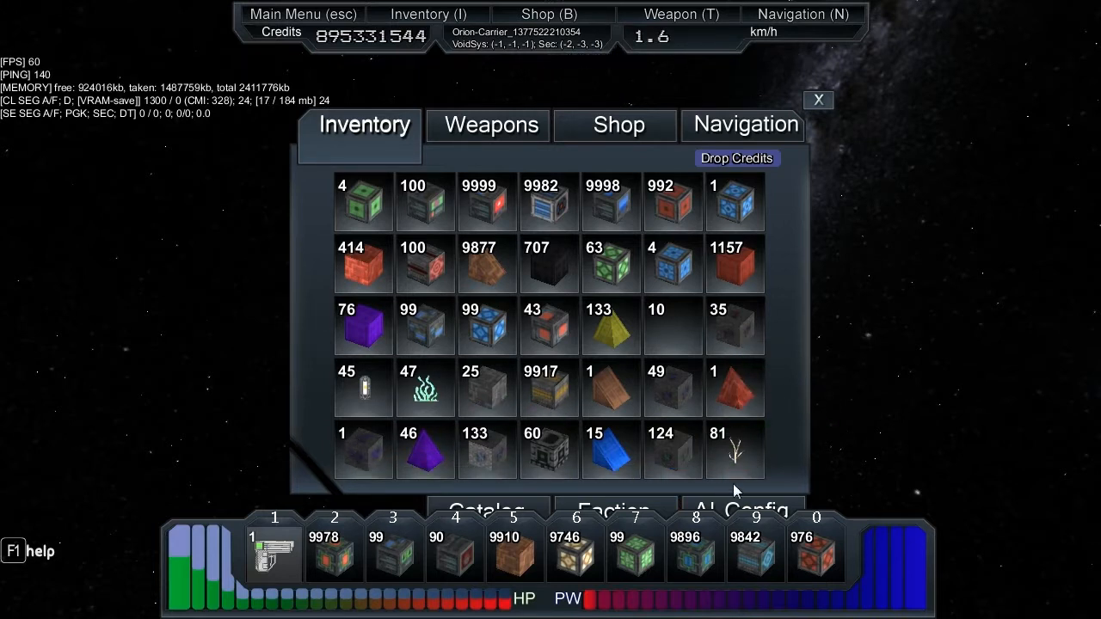
pyautogui.moveTo(361, 455)
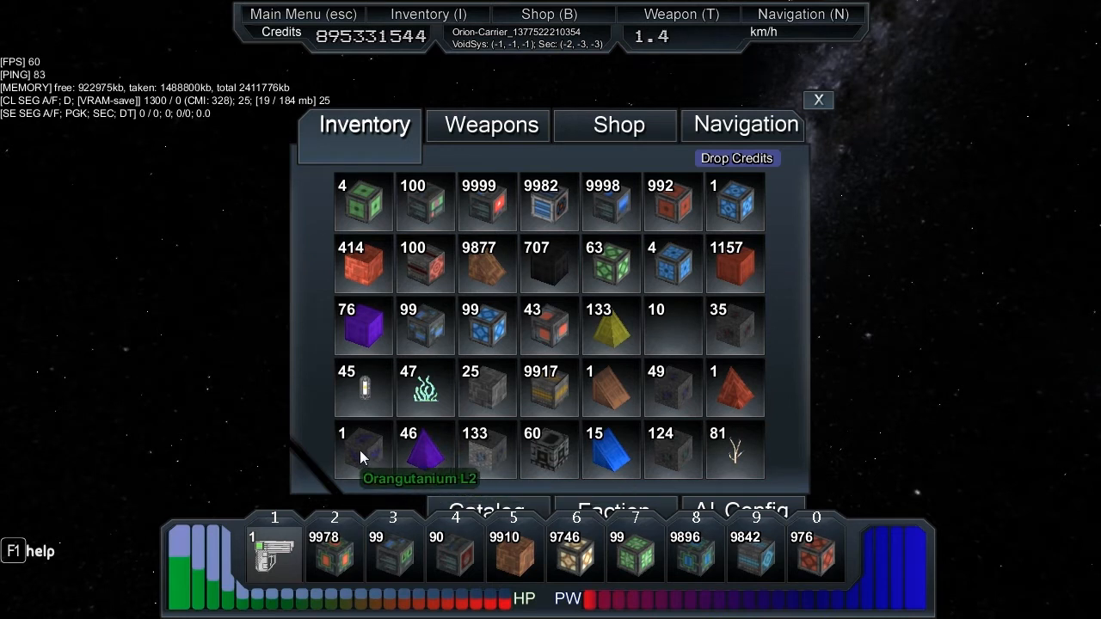
pyautogui.moveTo(542, 452)
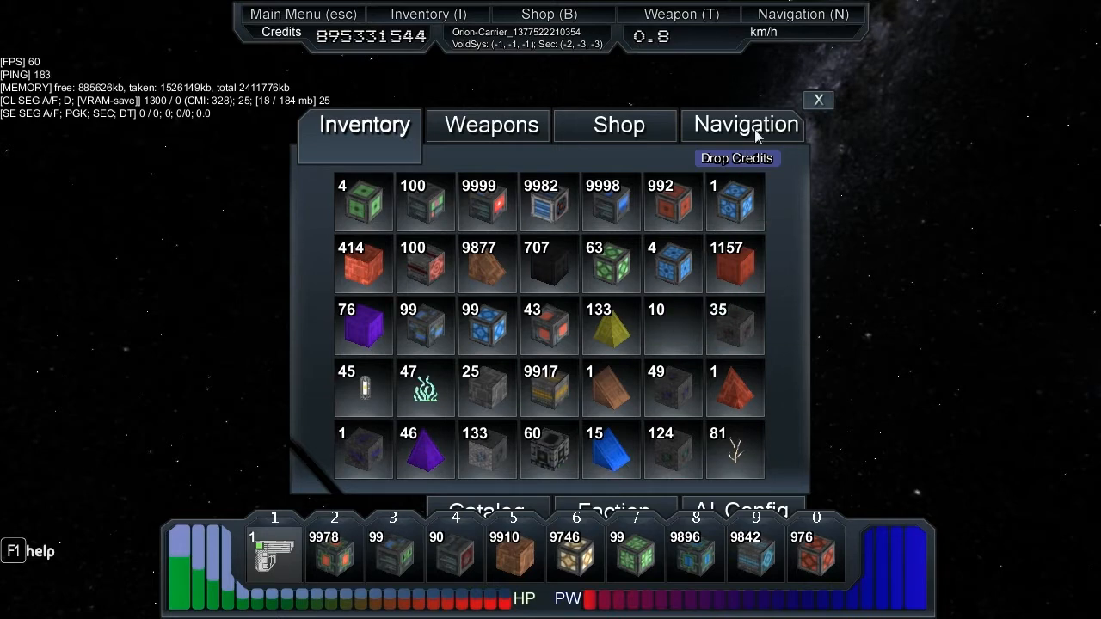
pyautogui.click(818, 100)
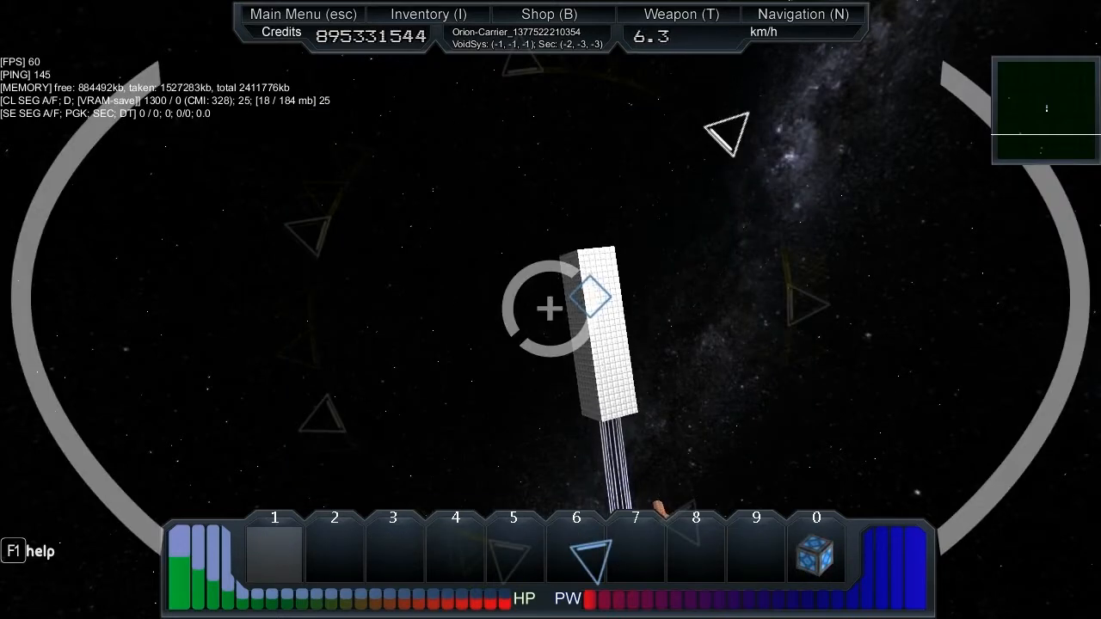